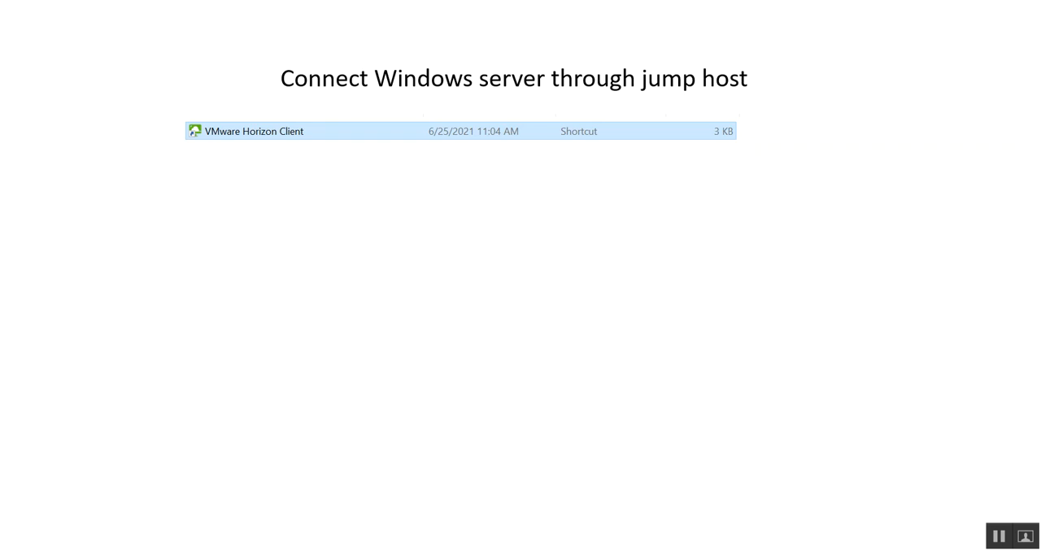
mouse_move(268, 438)
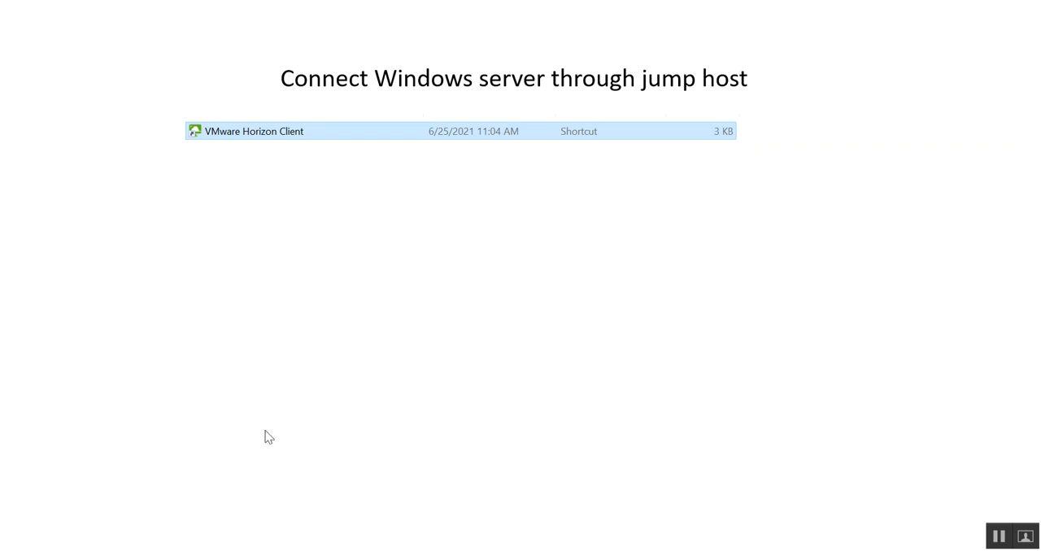
mouse_move(257, 179)
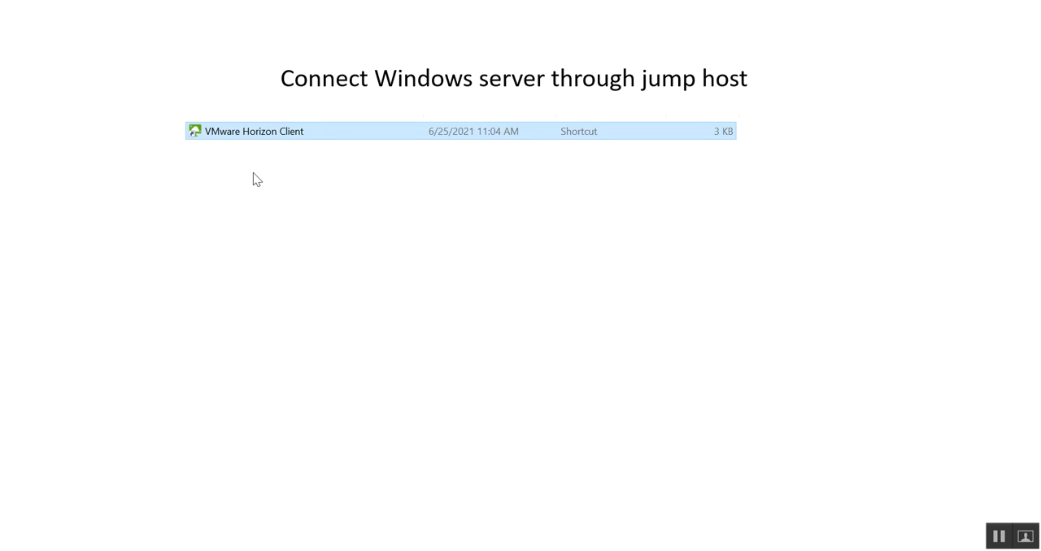
mouse_move(285, 181)
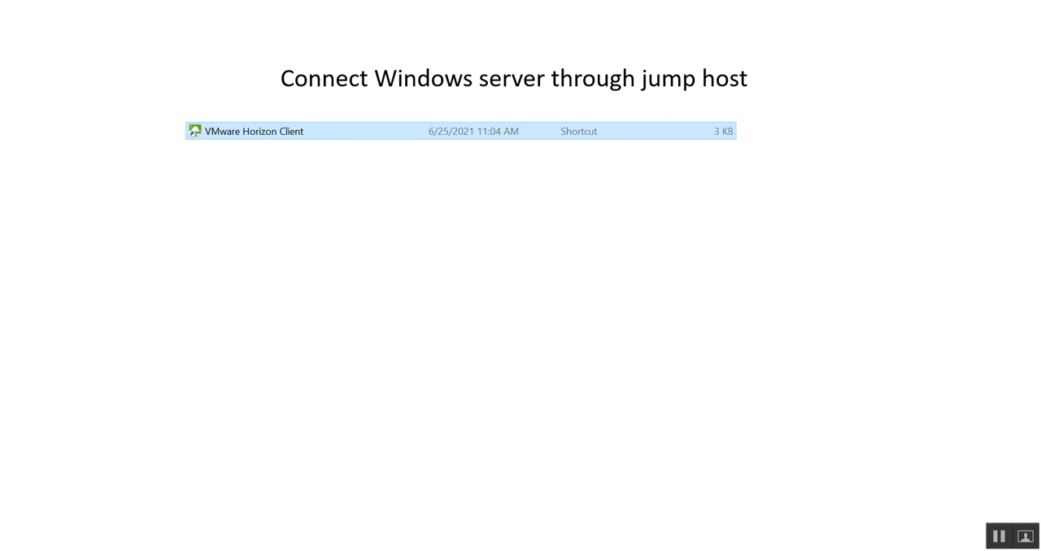
mouse_move(527, 332)
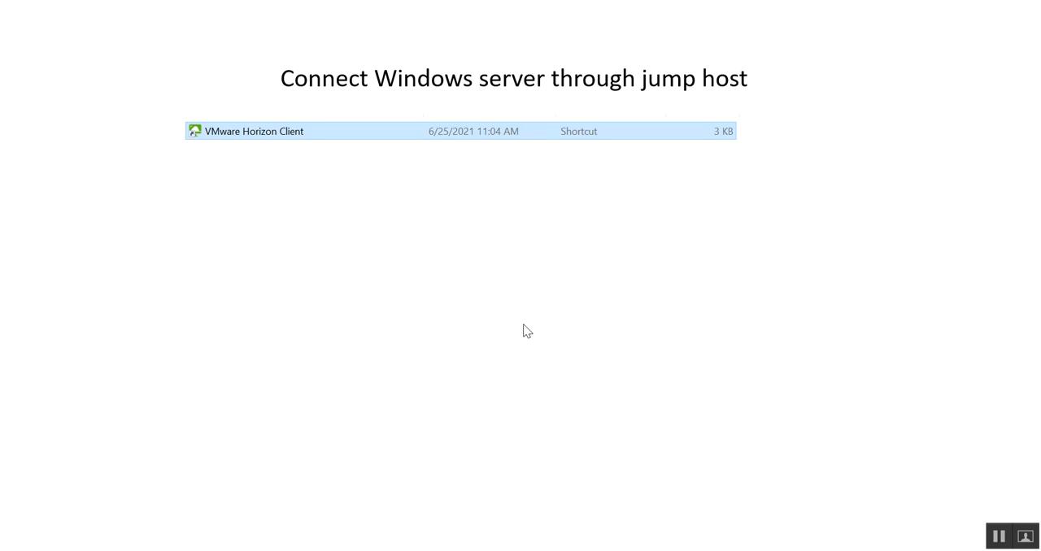
Launch VMware Horizon Client from its File Explorer shortcut's context menu
right_click(254, 131)
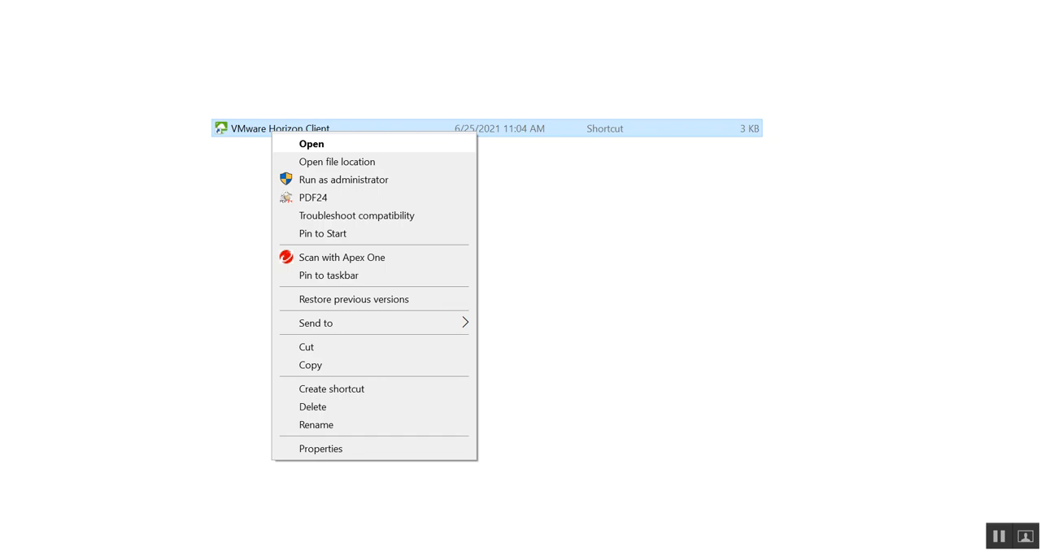
mouse_move(439, 96)
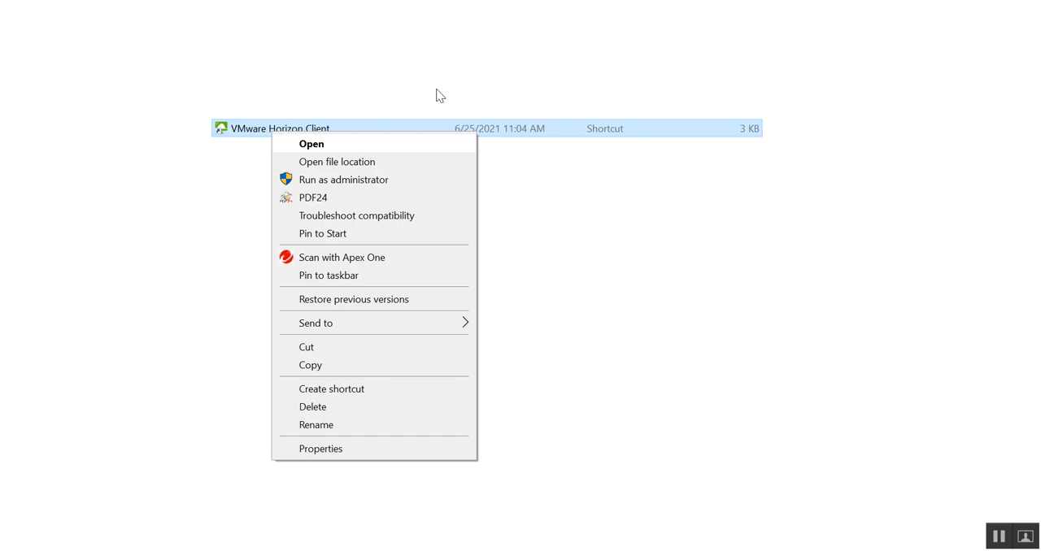
mouse_move(344, 154)
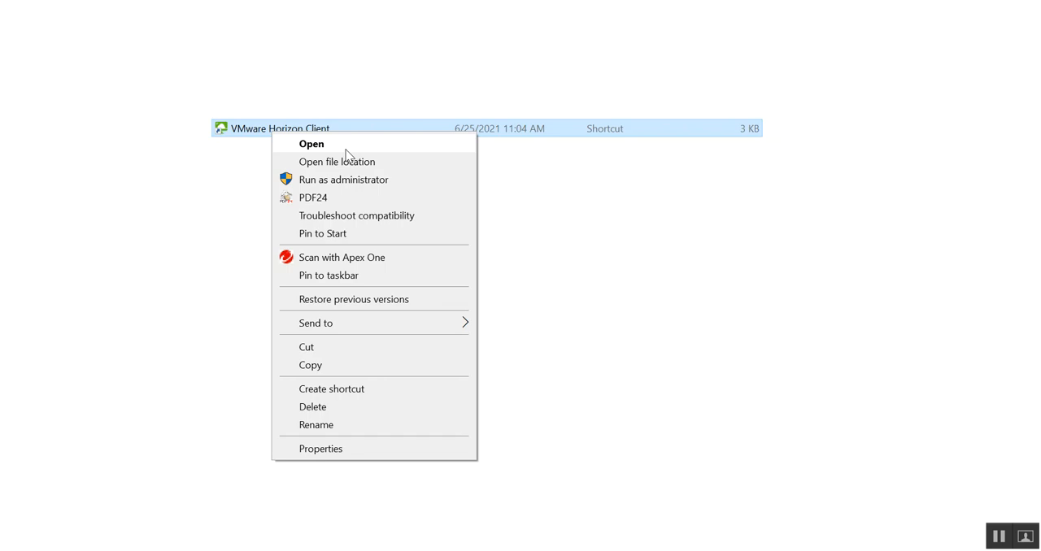
left_click(311, 143)
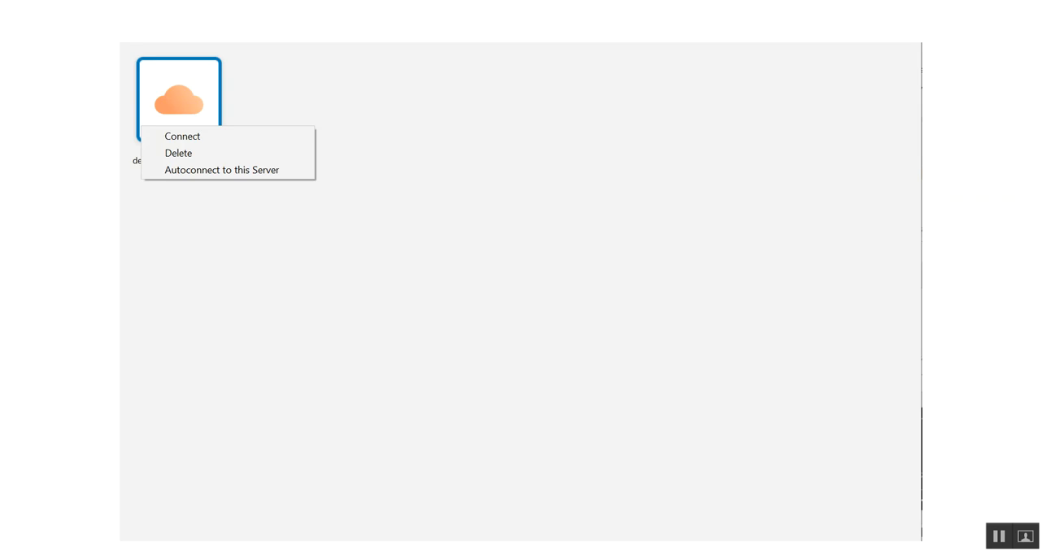
mouse_move(206, 143)
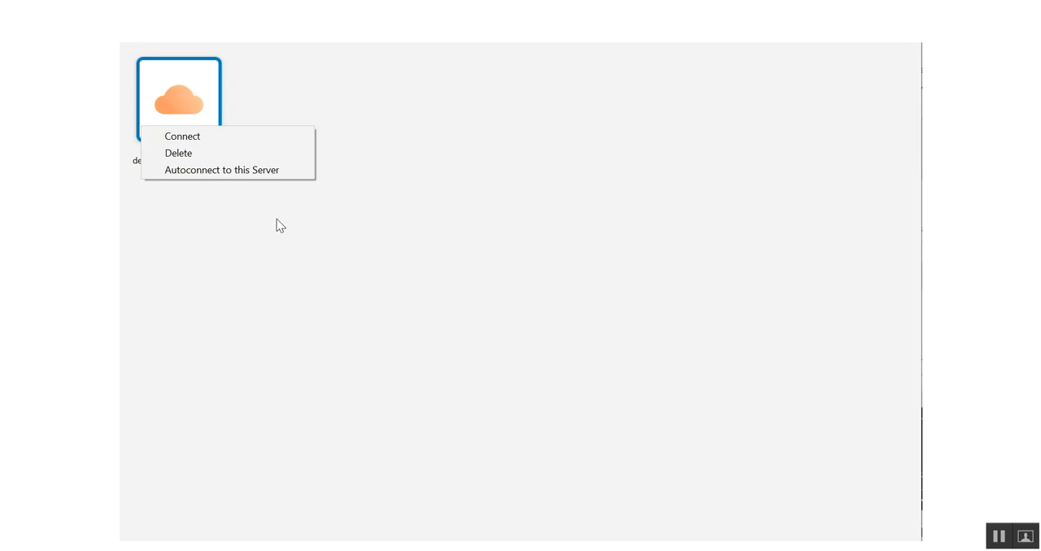
Connect to the saved Horizon server to reach its sign-in prompt
left_click(183, 136)
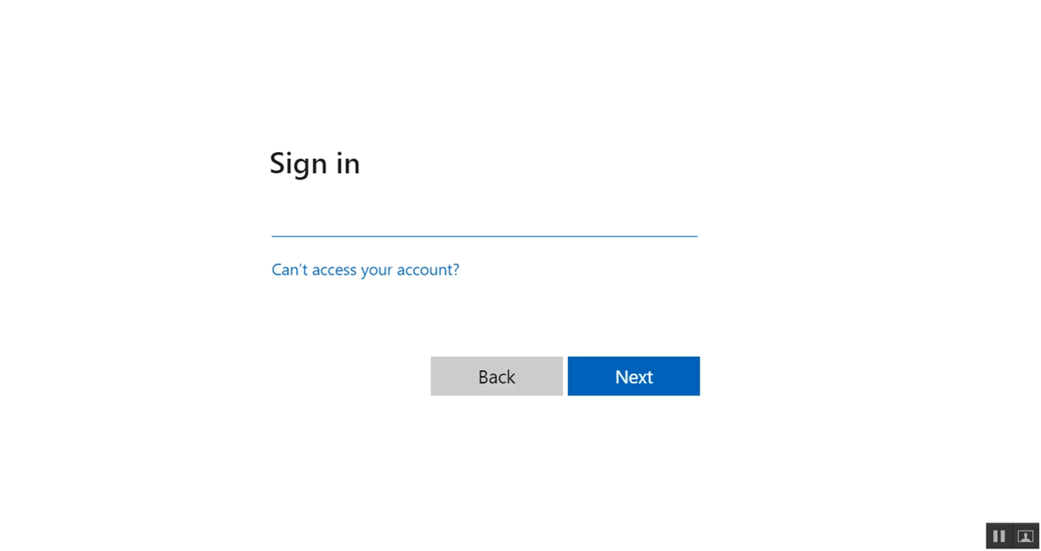
Enter the account name and password in the Horizon sign-in form
left_click(632, 376)
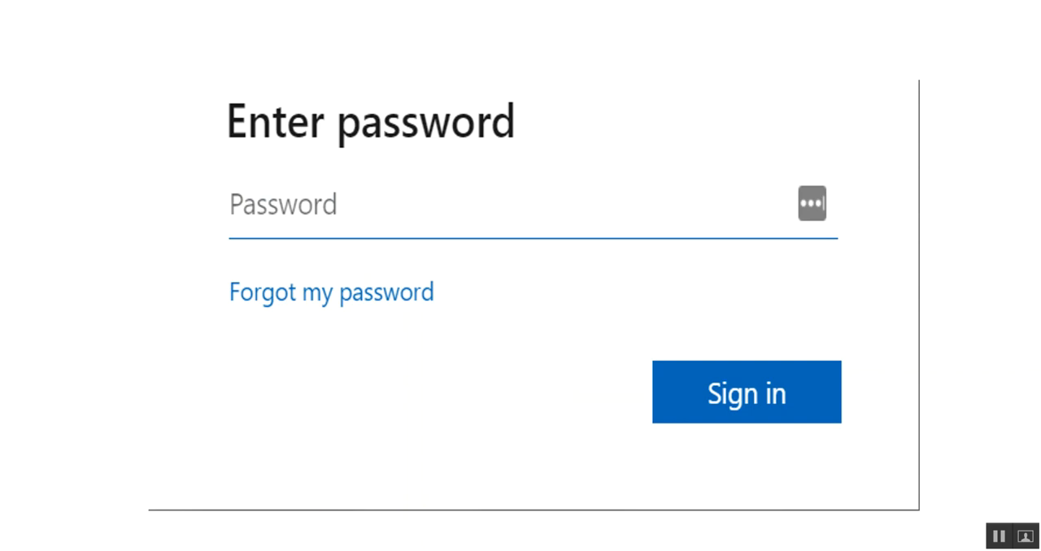
left_click(745, 392)
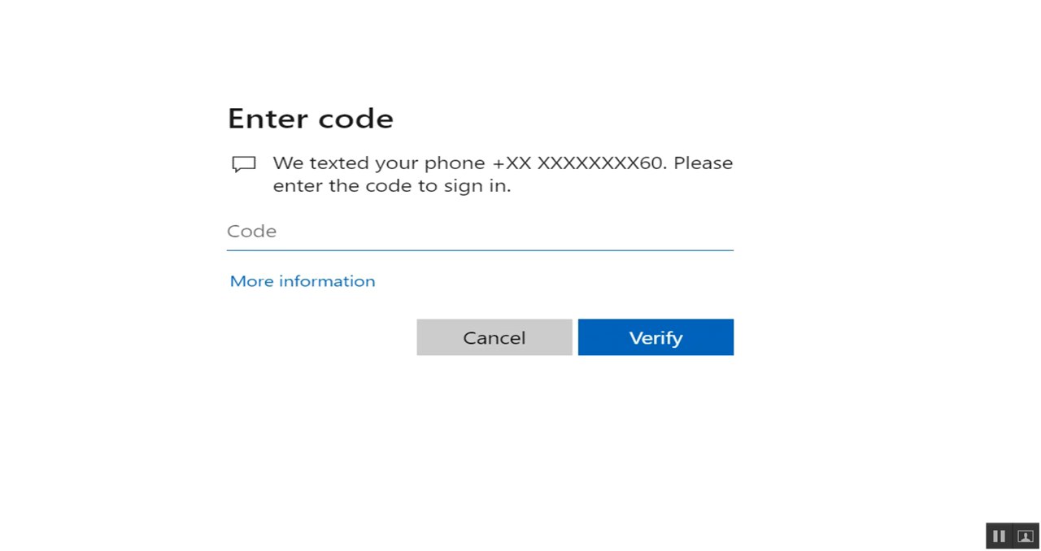
mouse_move(497, 221)
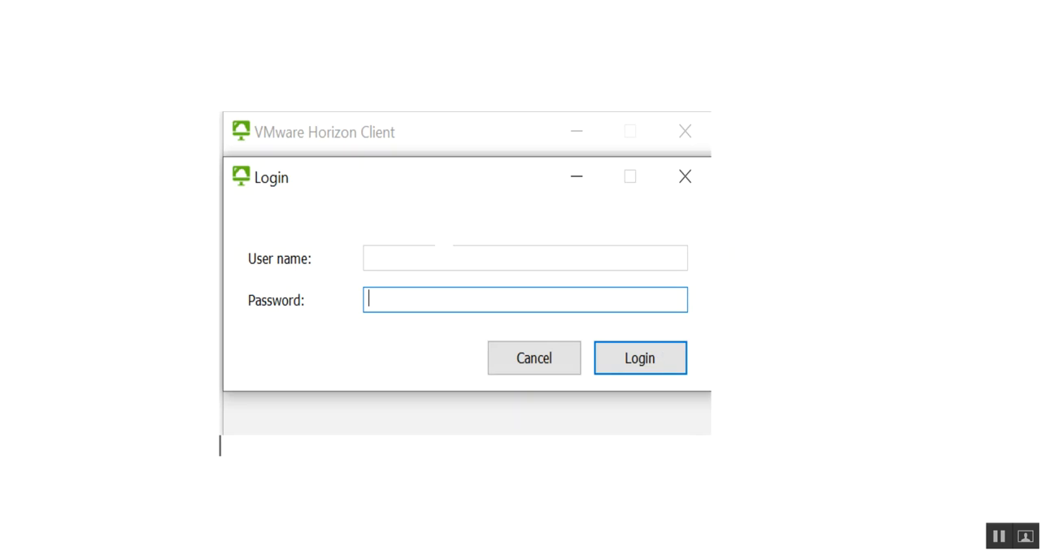
mouse_move(608, 351)
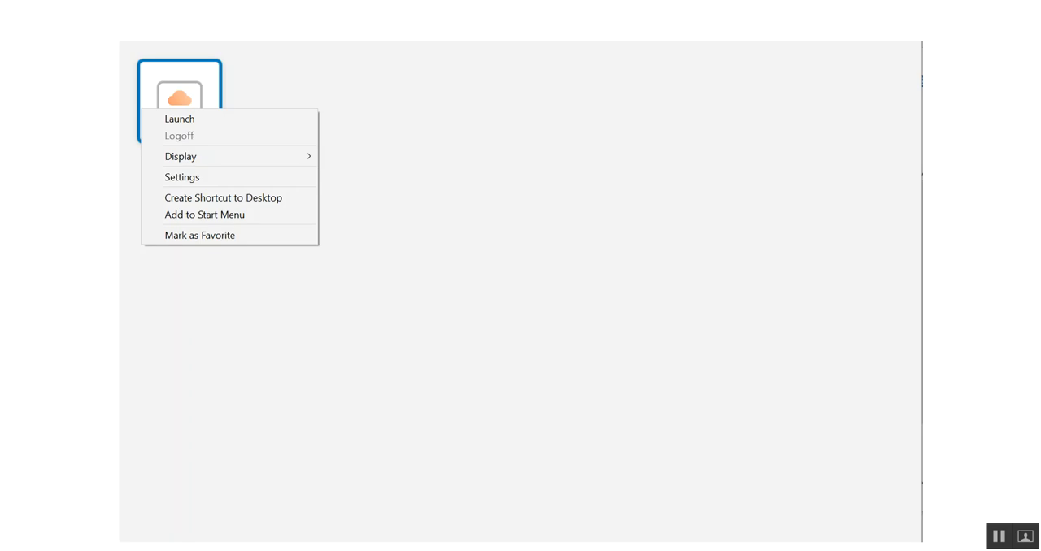
mouse_move(201, 59)
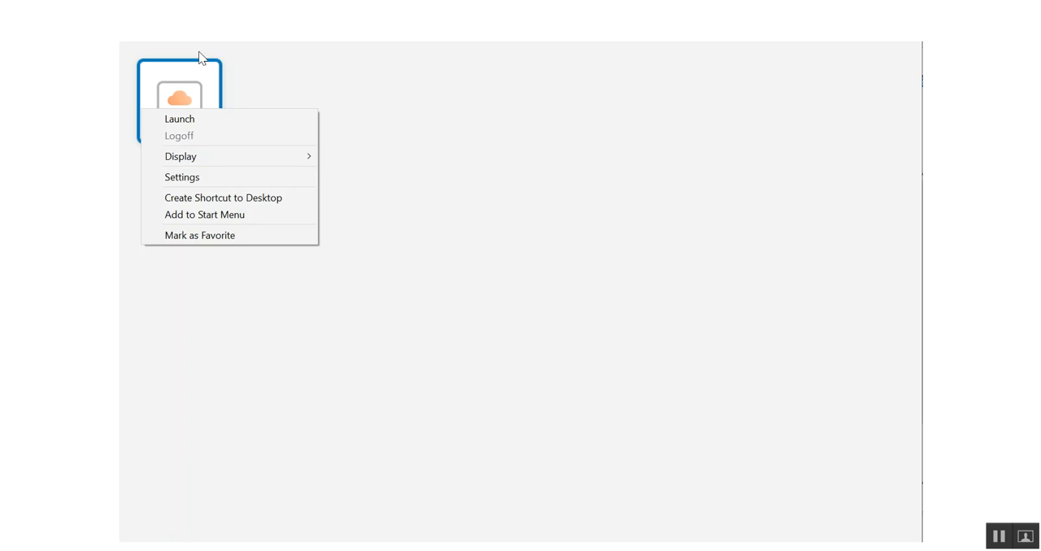
mouse_move(210, 81)
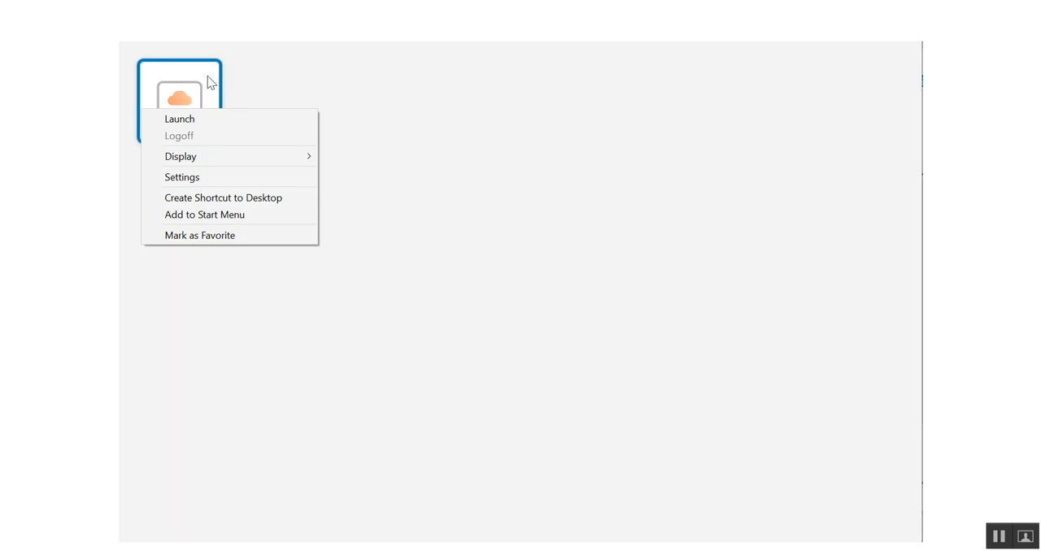
mouse_move(189, 107)
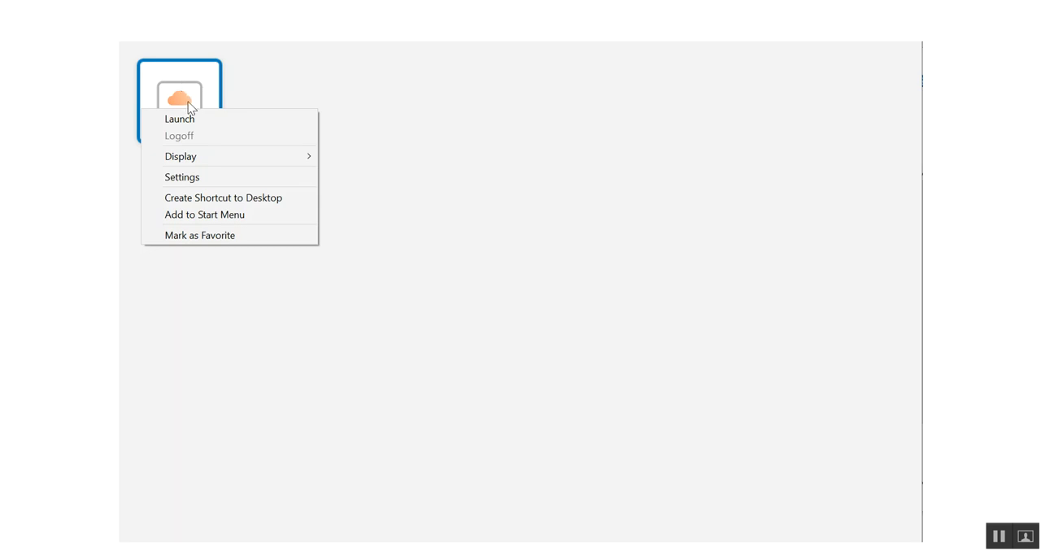
mouse_move(166, 133)
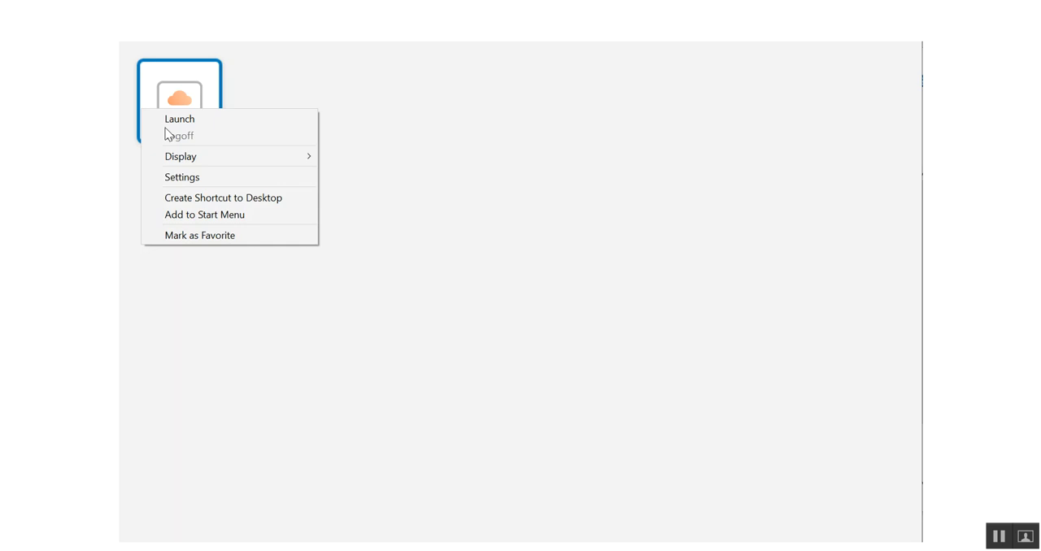
mouse_move(189, 134)
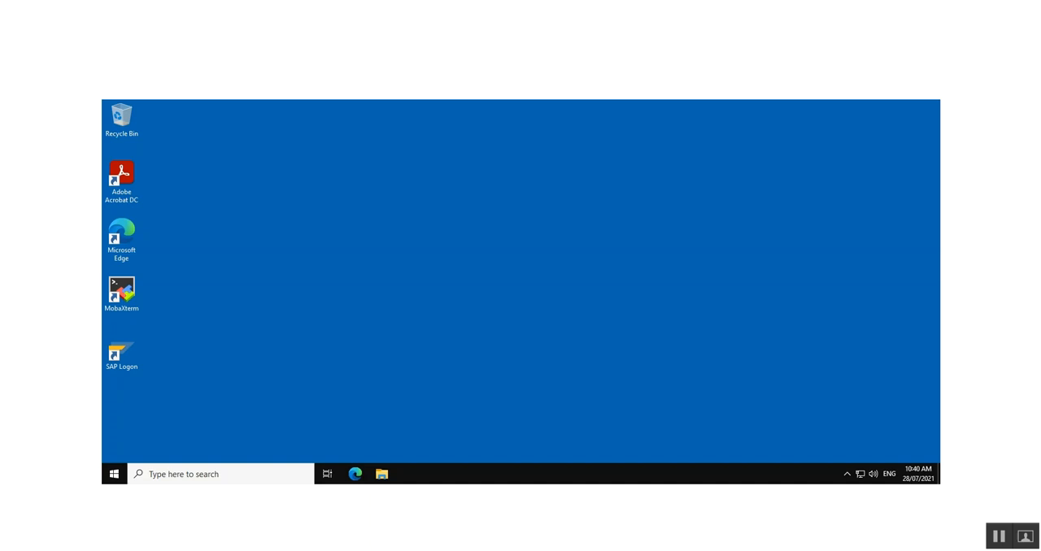
Search Windows for 'run' to surface the Run app
type("run")
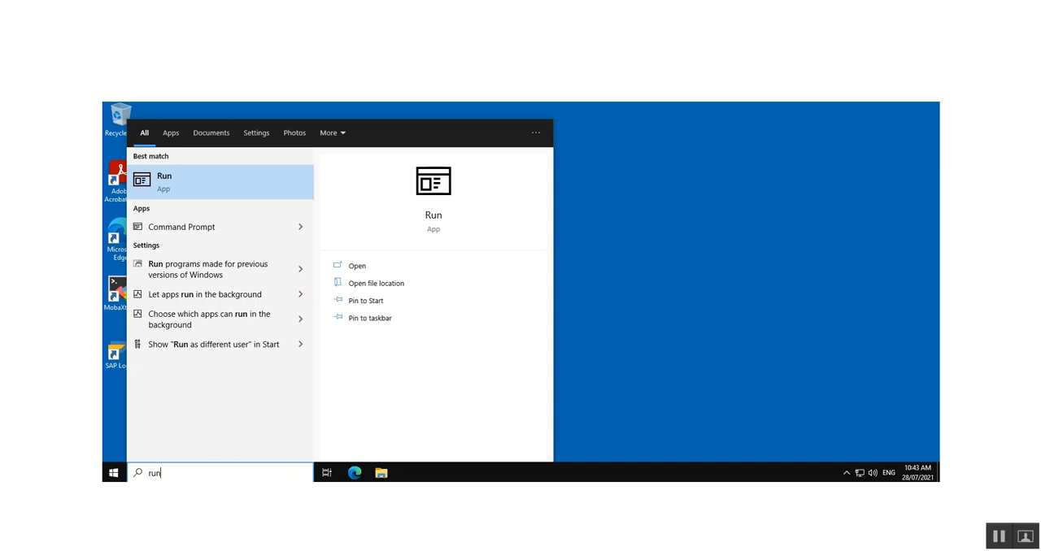
mouse_move(178, 478)
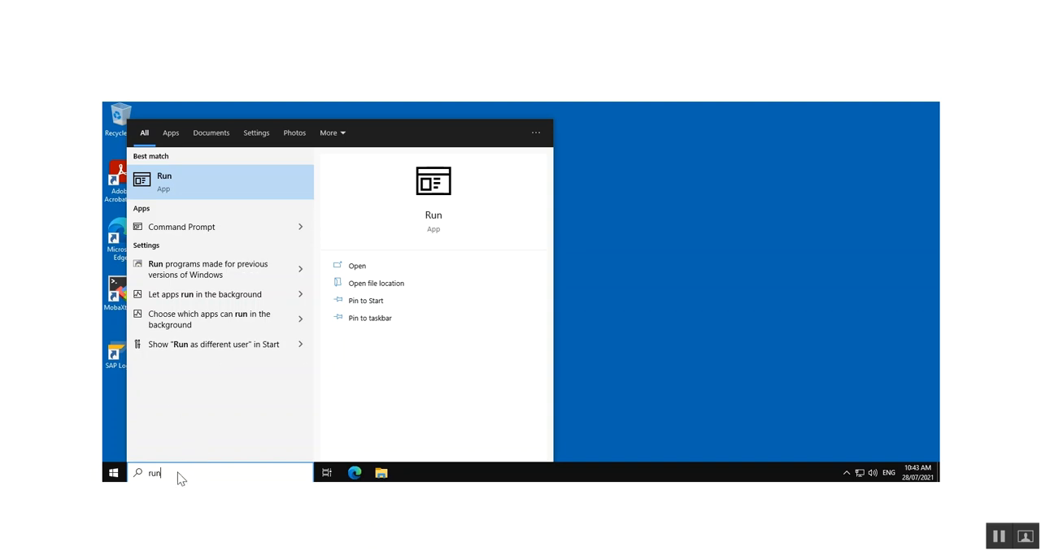
mouse_move(160, 481)
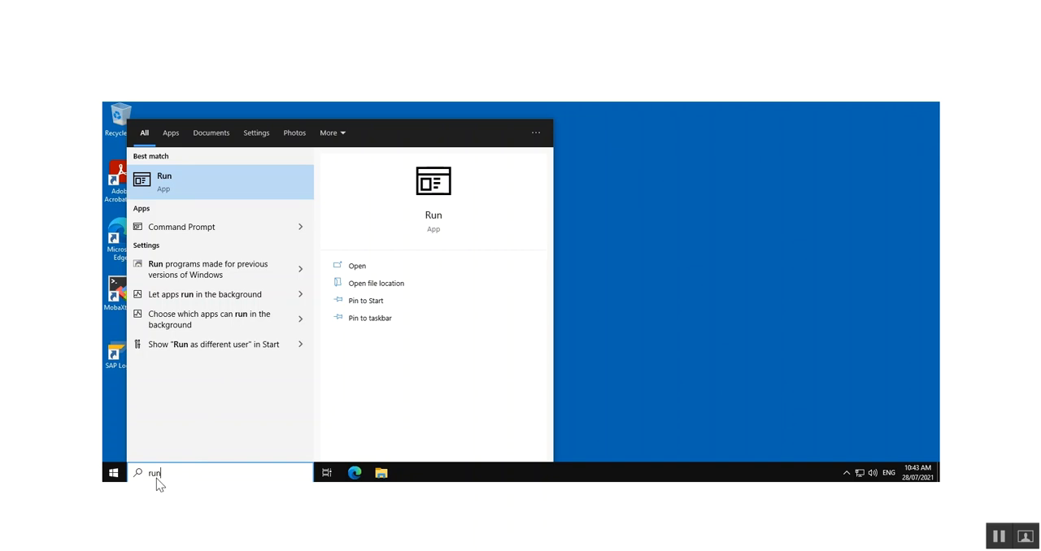
mouse_move(361, 275)
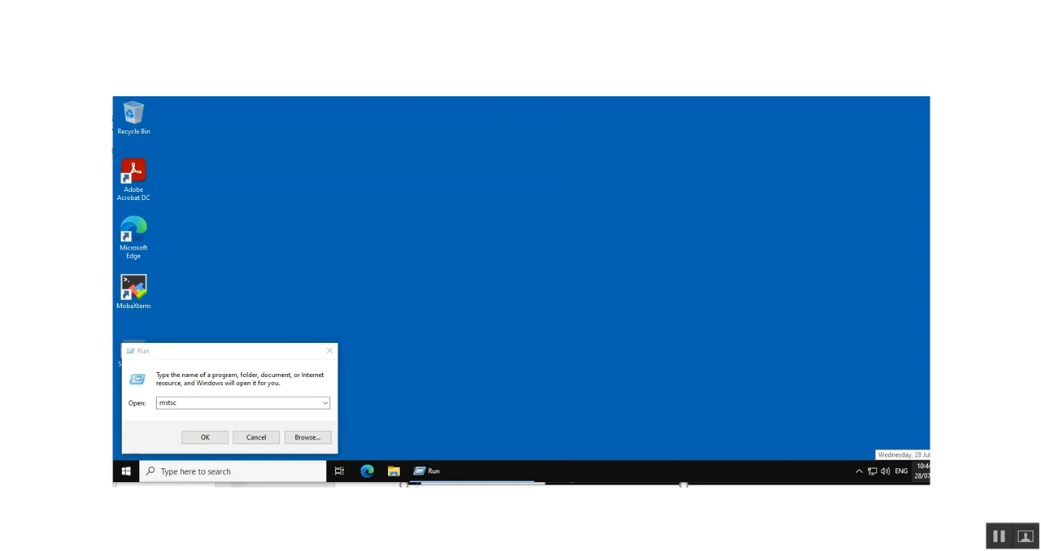
mouse_move(163, 417)
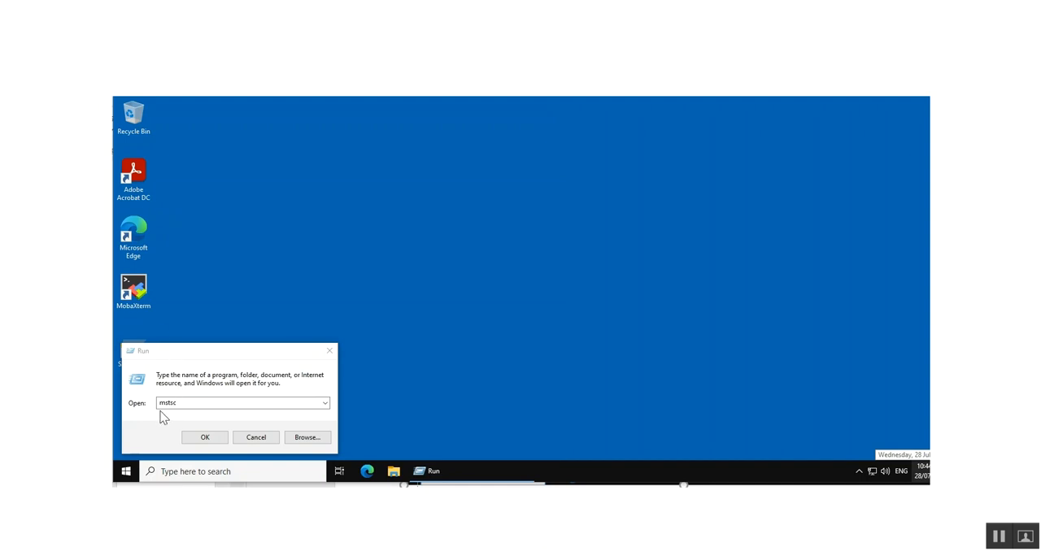
mouse_move(179, 415)
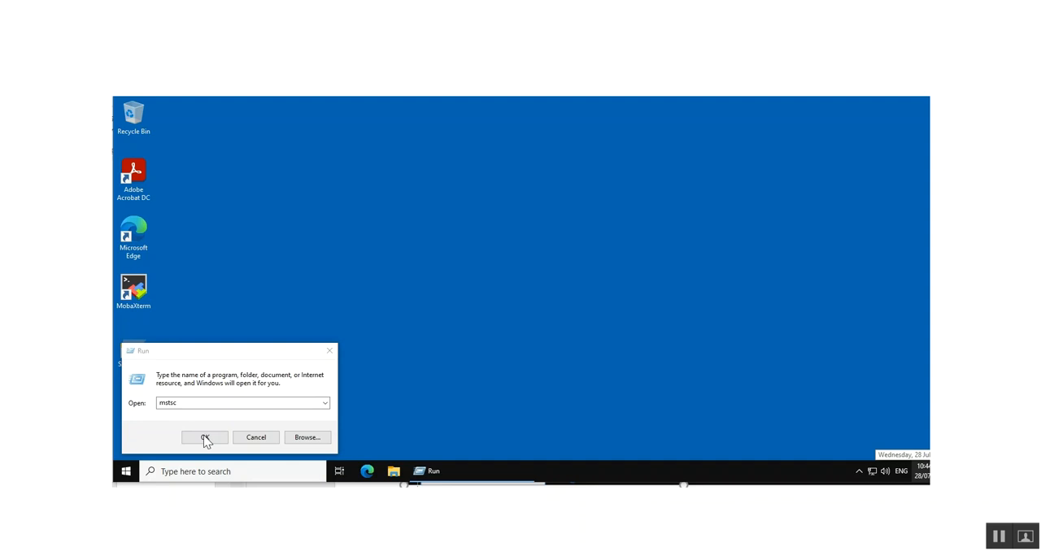
Launch Remote Desktop Connection via the mstsc command in Run
left_click(203, 438)
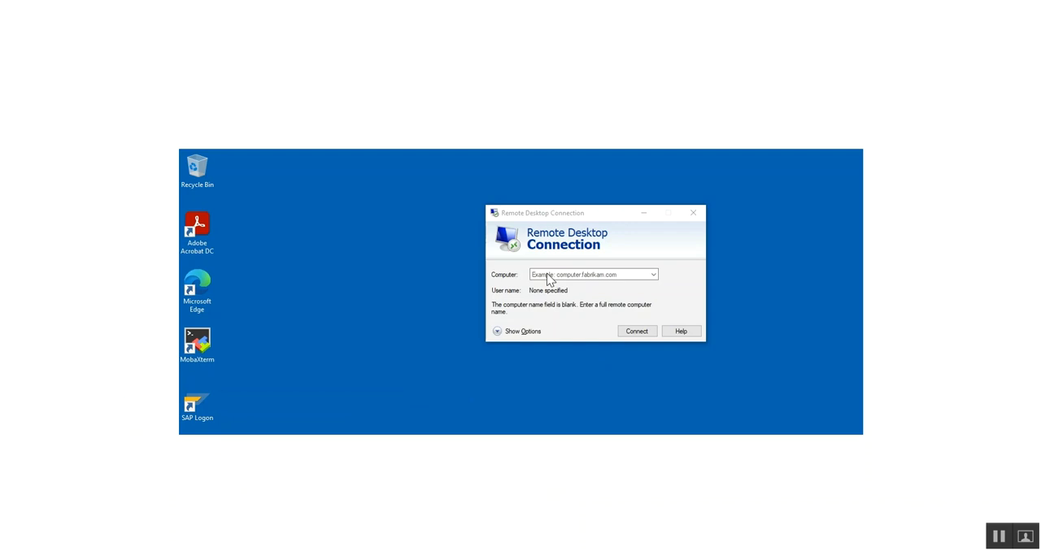
mouse_move(575, 287)
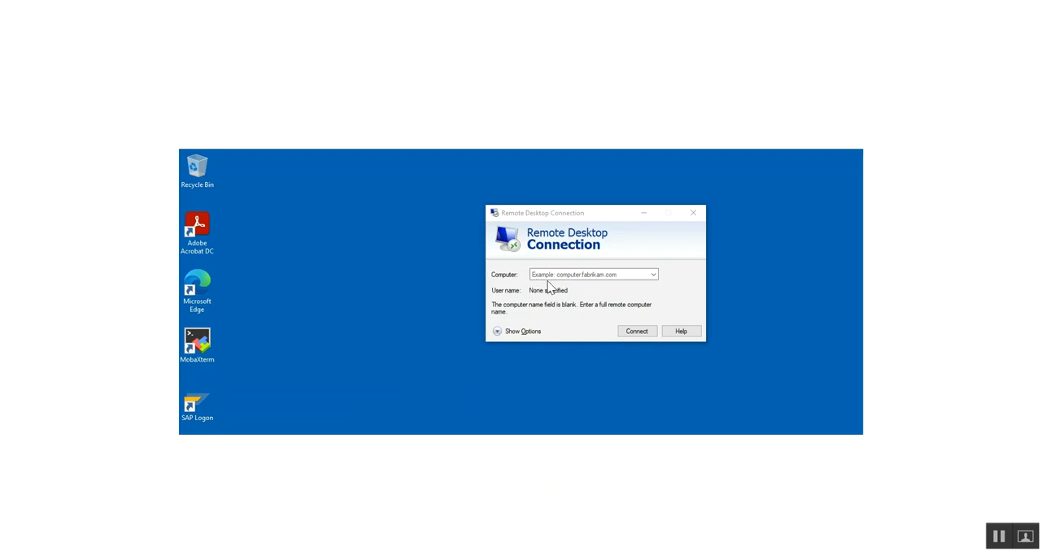
mouse_move(569, 290)
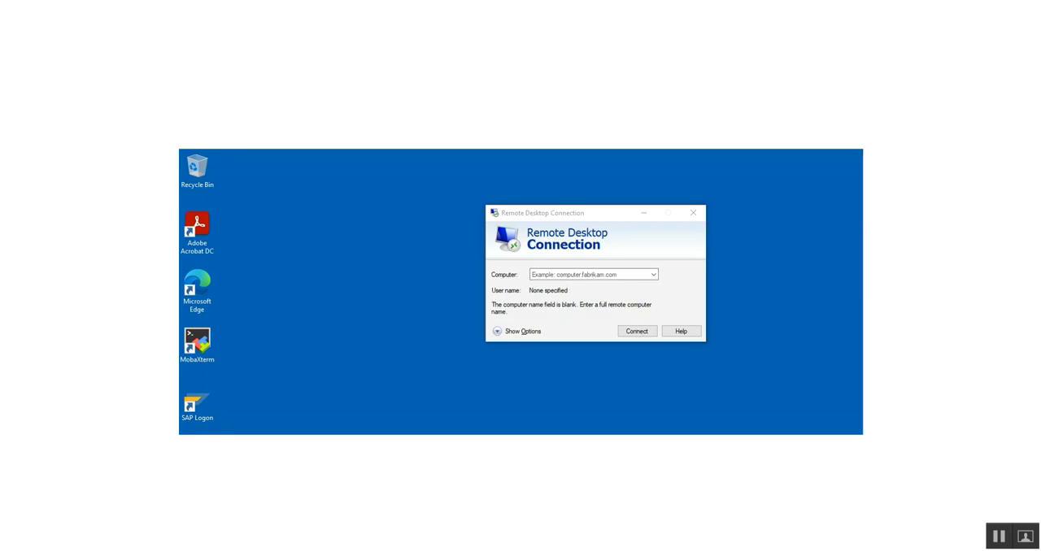
Start the Remote Desktop connection so Windows Security asks for credentials
left_click(638, 332)
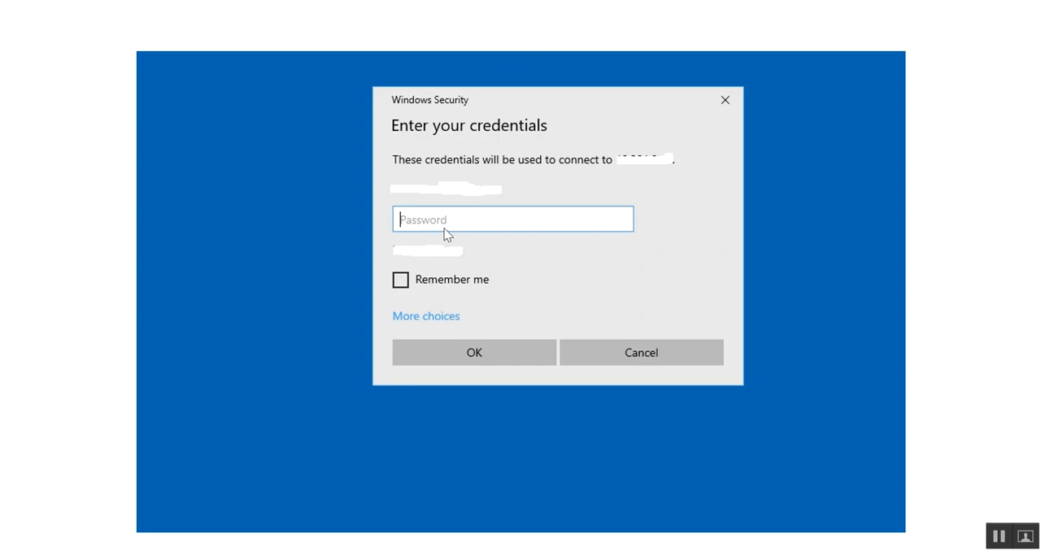
mouse_move(463, 202)
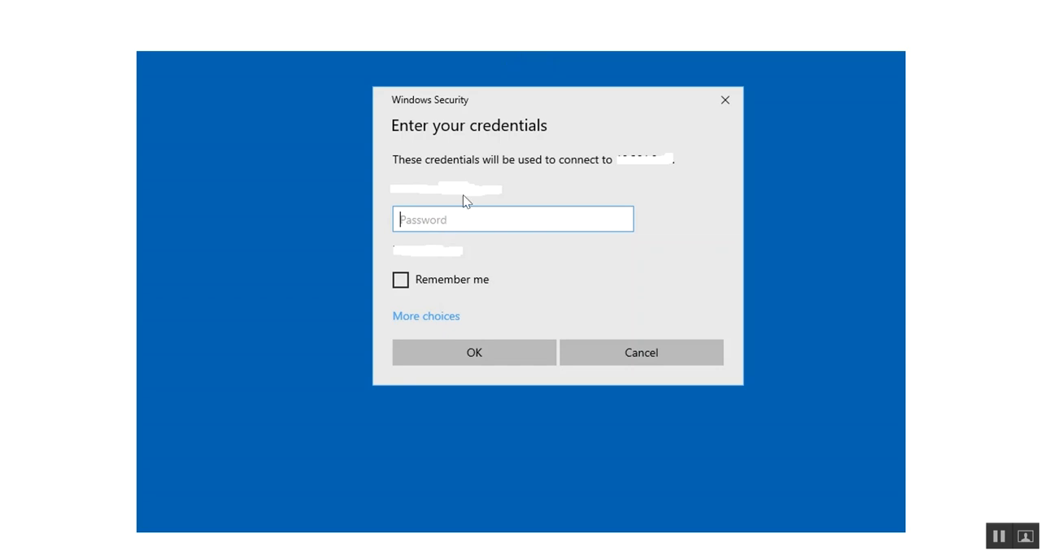
mouse_move(459, 191)
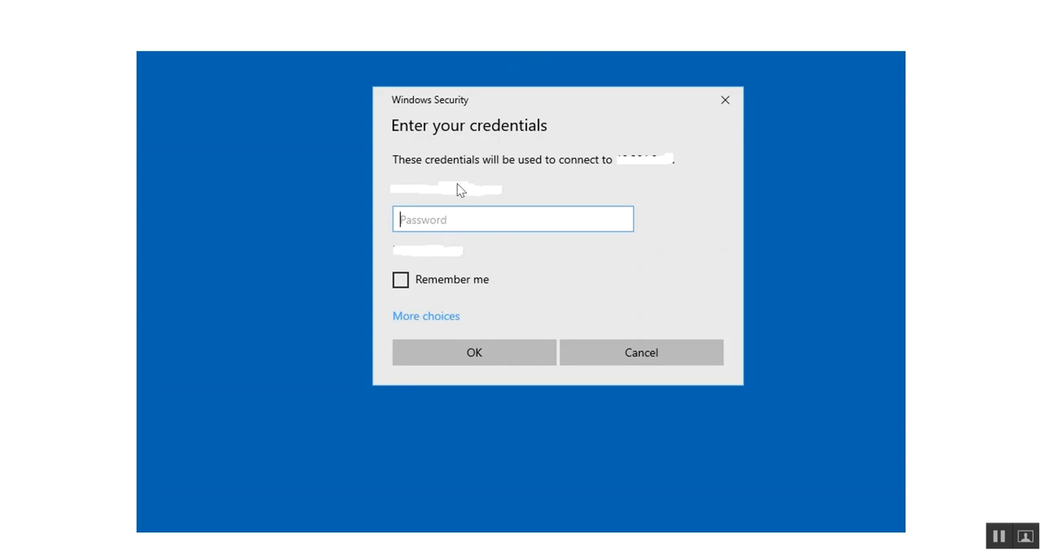
mouse_move(446, 200)
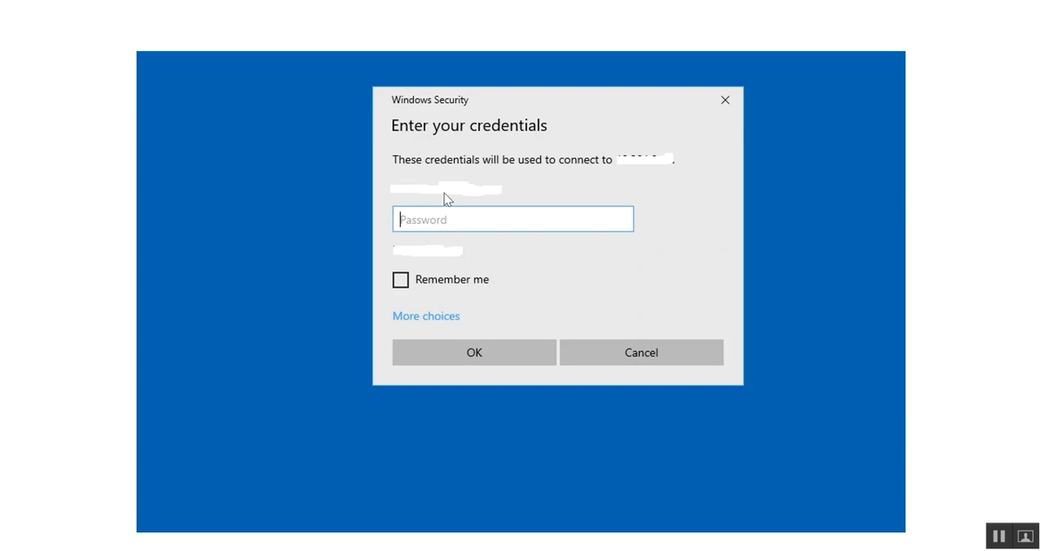
mouse_move(433, 332)
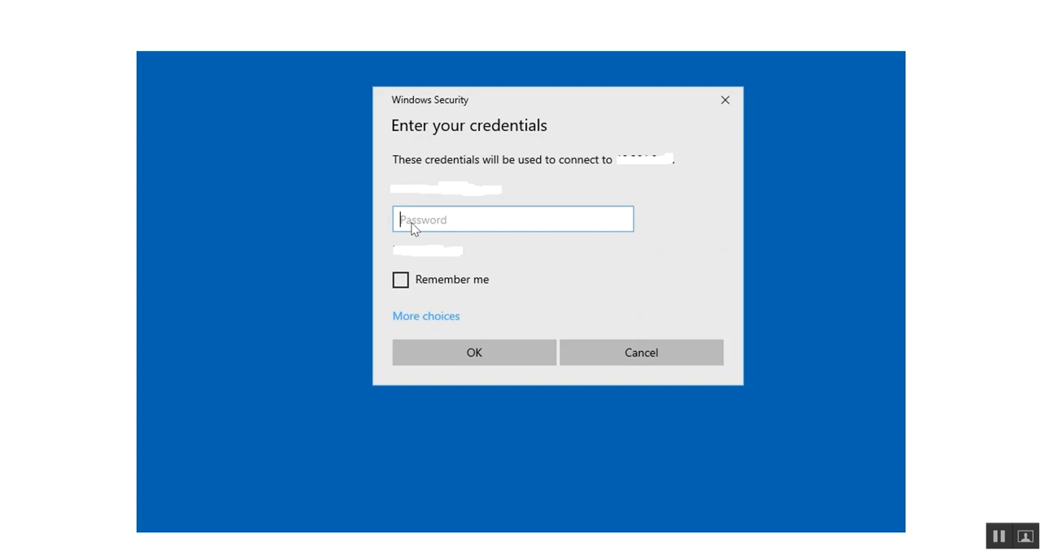
mouse_move(448, 231)
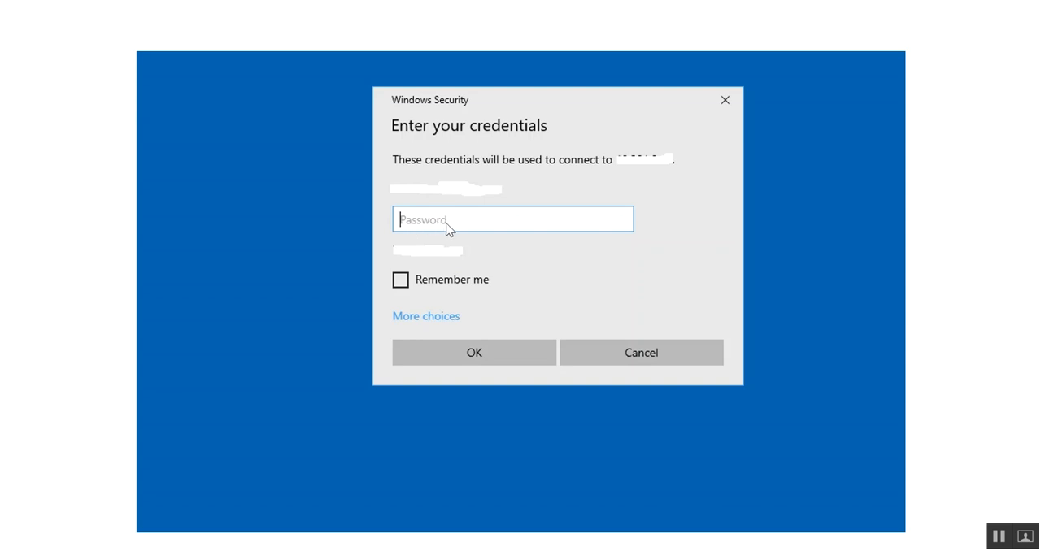
mouse_move(442, 234)
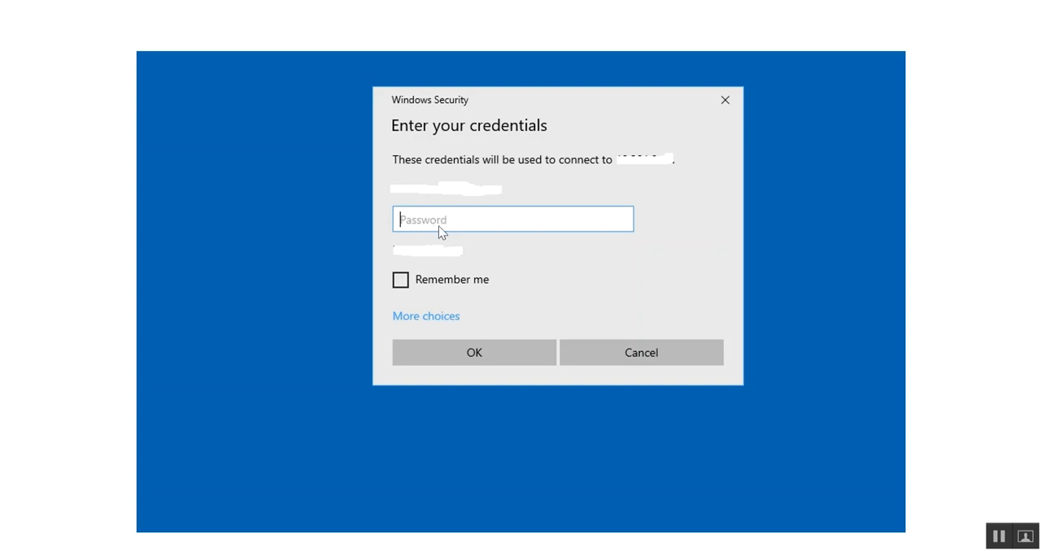
mouse_move(421, 227)
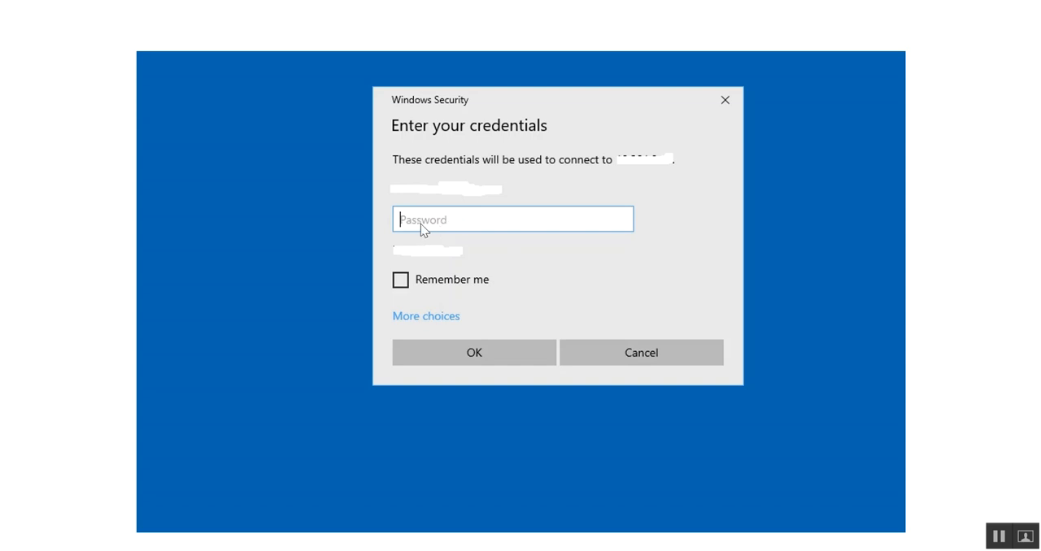
mouse_move(475, 352)
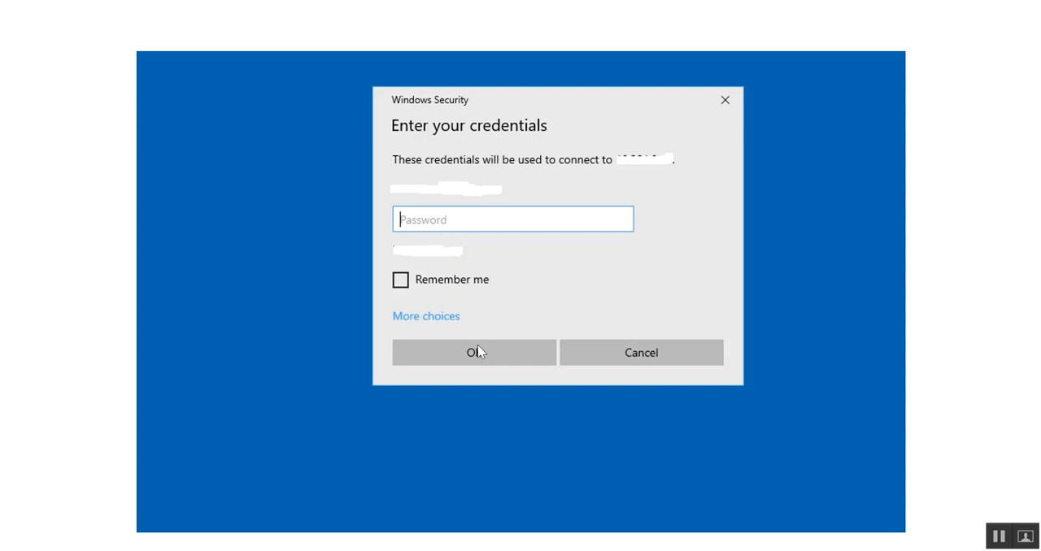
mouse_move(429, 326)
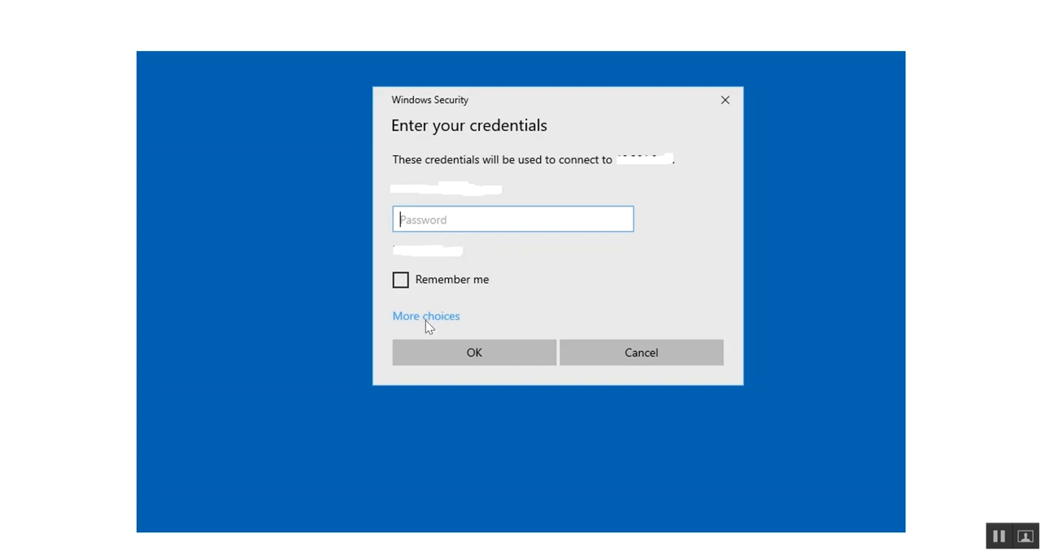
mouse_move(433, 322)
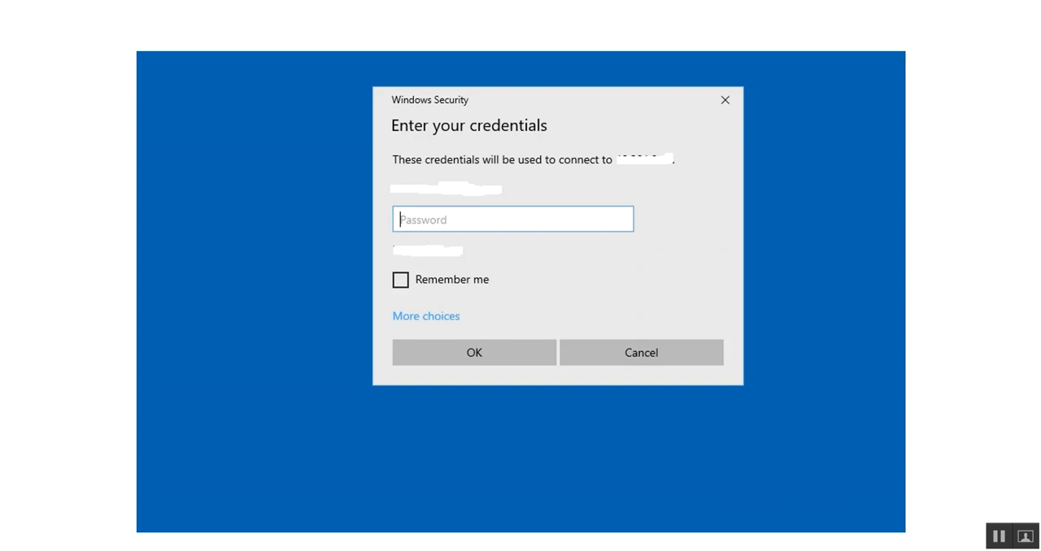
Submit the entered password in the Windows Security prompt
left_click(473, 351)
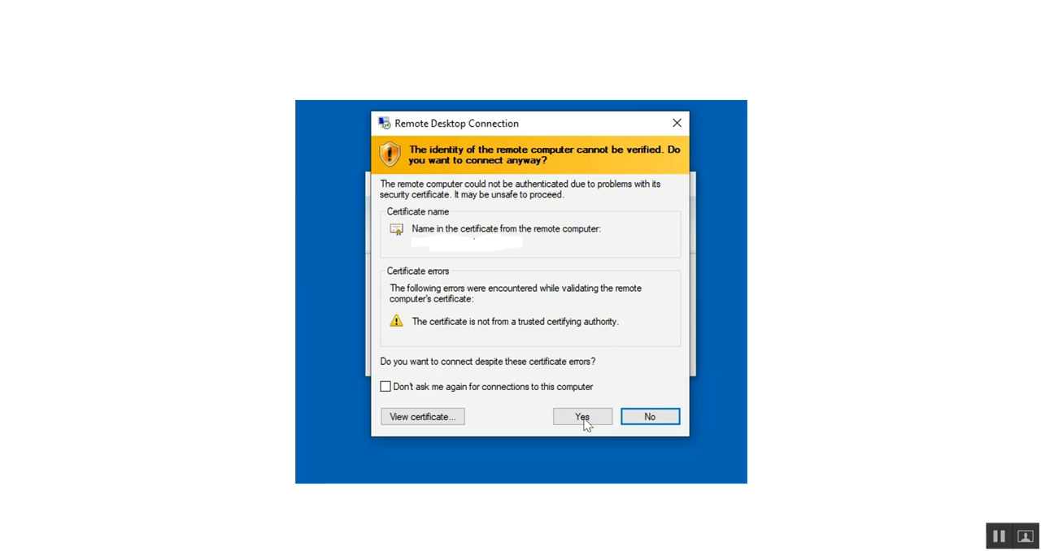
Accept the unverified certificate warning and open the Windows Server desktop
left_click(582, 416)
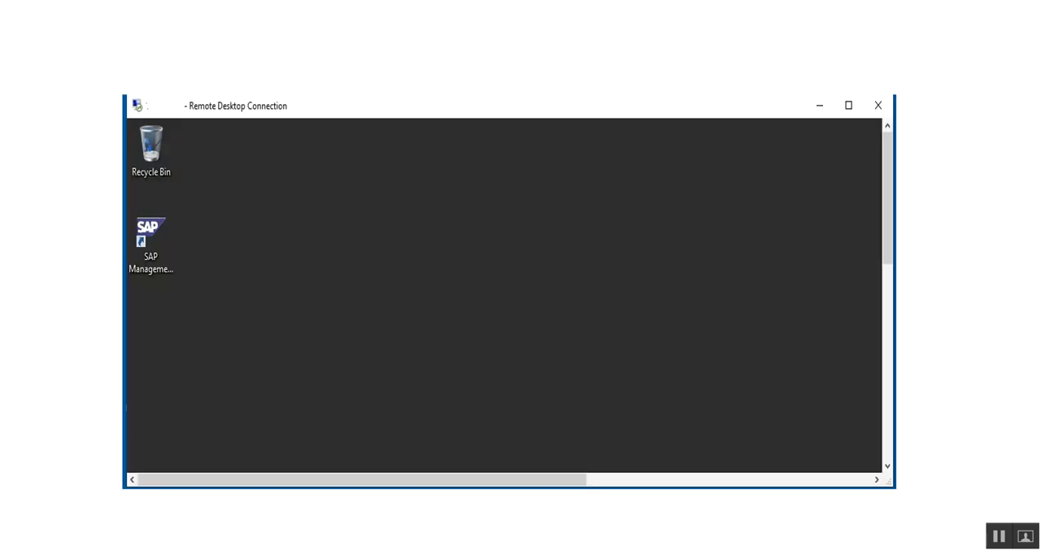